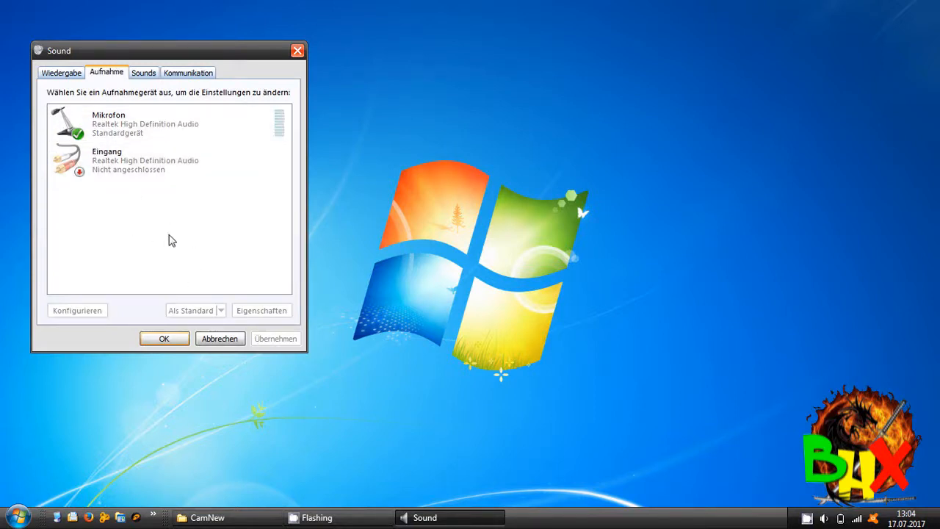
- Show disabled devices in the recording list so Stereomix appears
right_click(172, 240)
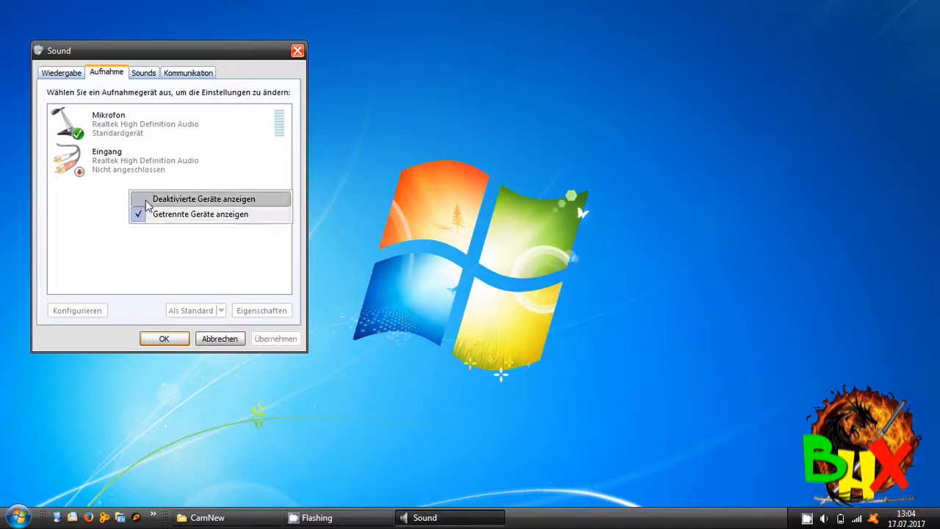
mouse_move(164, 208)
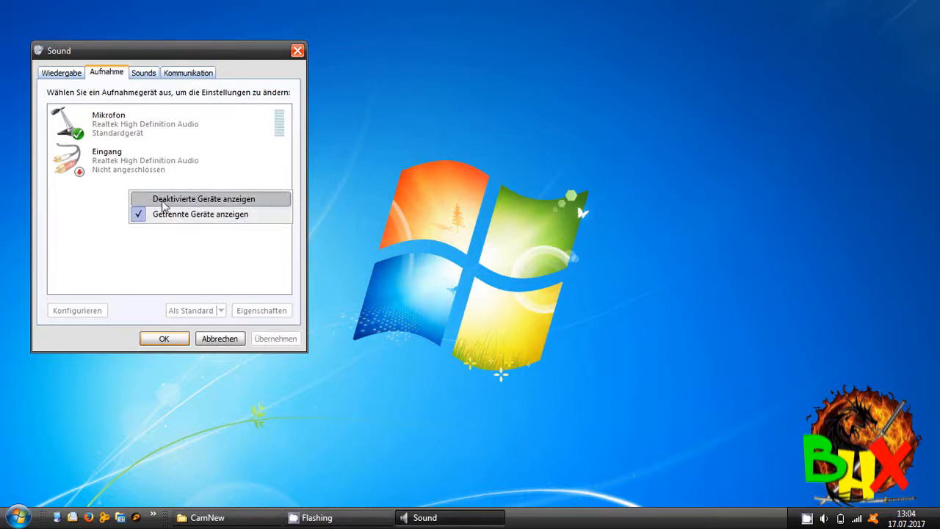
left_click(203, 199)
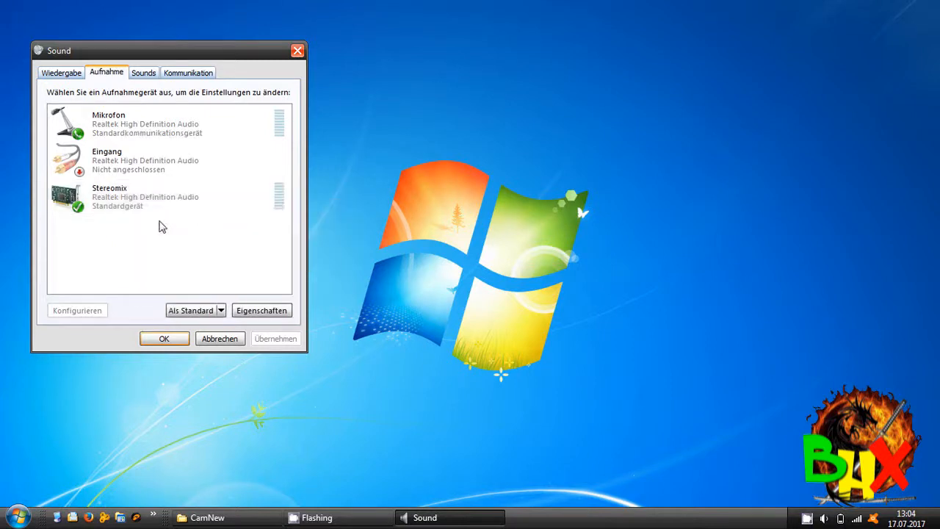
mouse_move(154, 232)
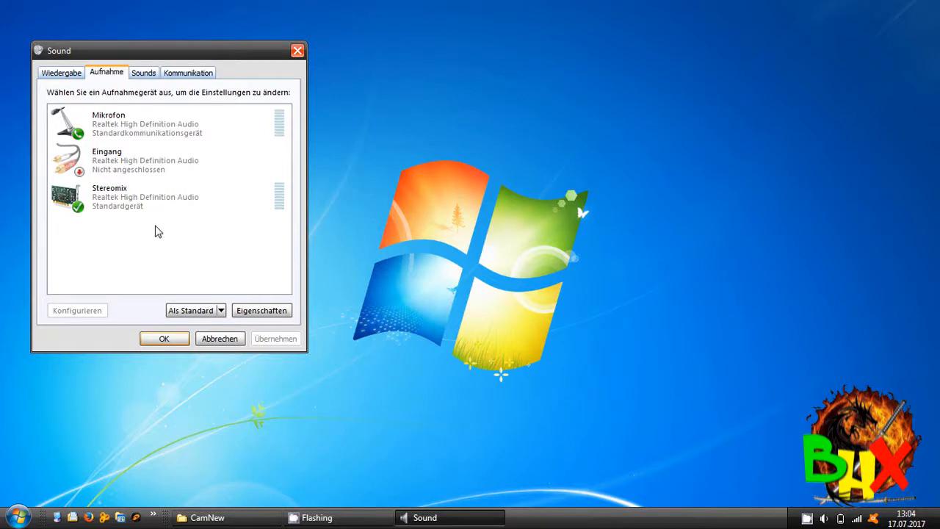
left_click(169, 197)
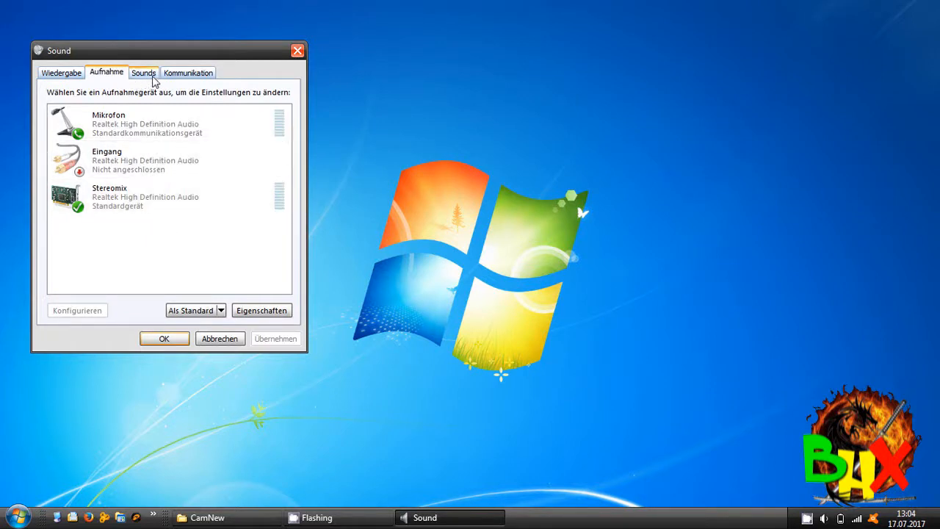
left_click(169, 197)
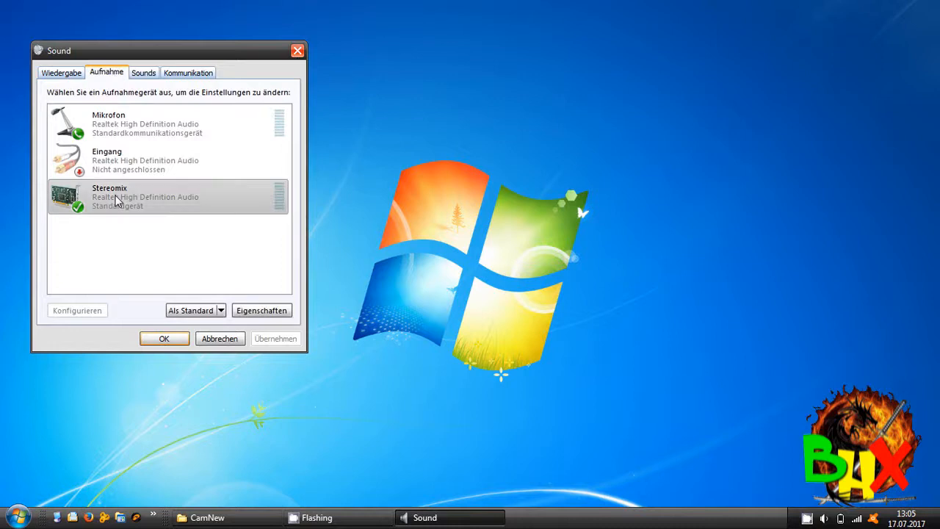
- Open the Stereomix recording device's Properties and browse its tabs
left_click(262, 310)
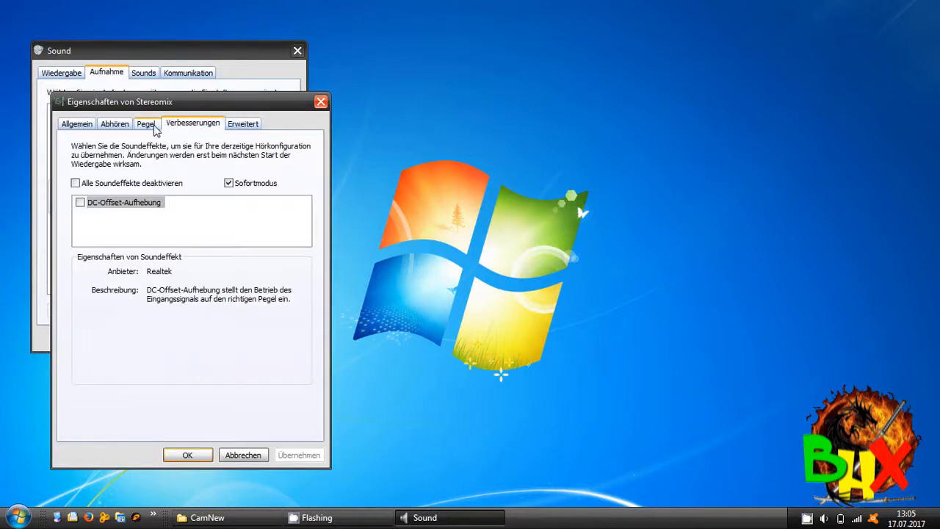
left_click(145, 122)
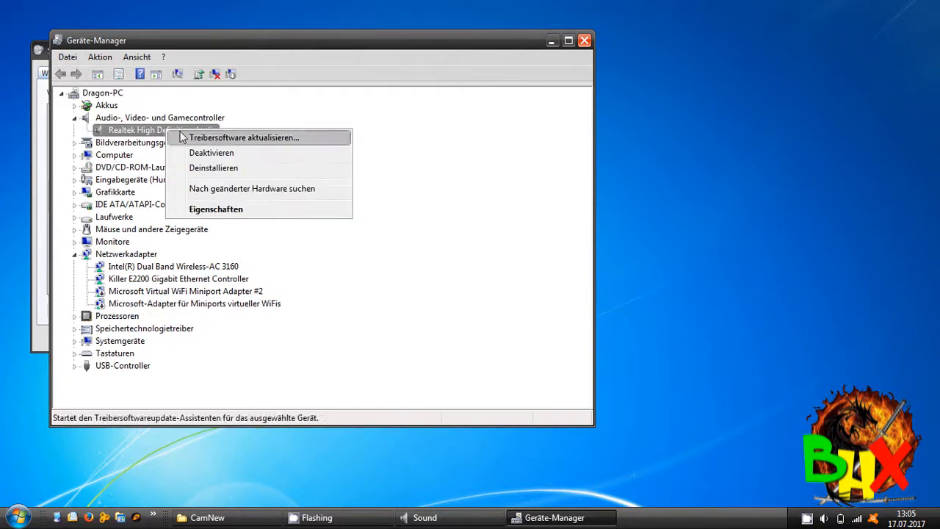
mouse_move(216, 209)
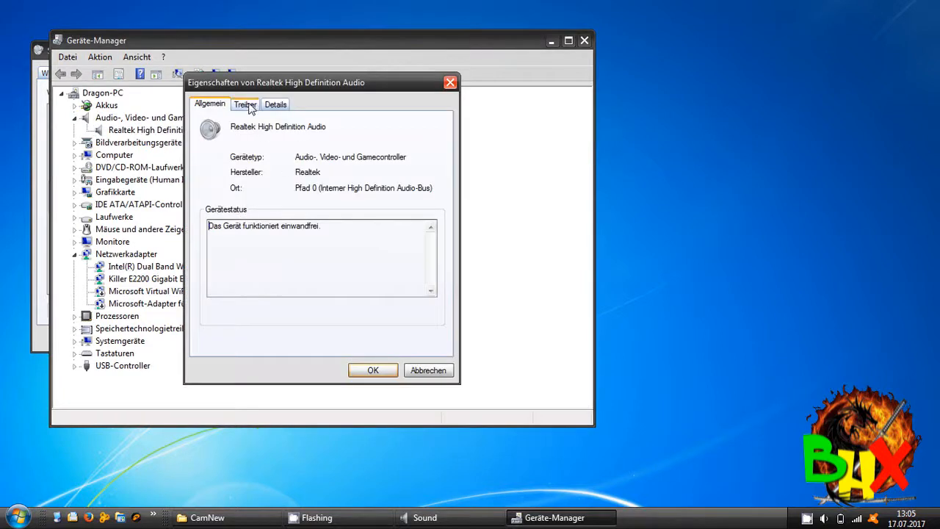
- View the Realtek driver details: version 6.0.1.7791, dated 06.04.2016
left_click(245, 103)
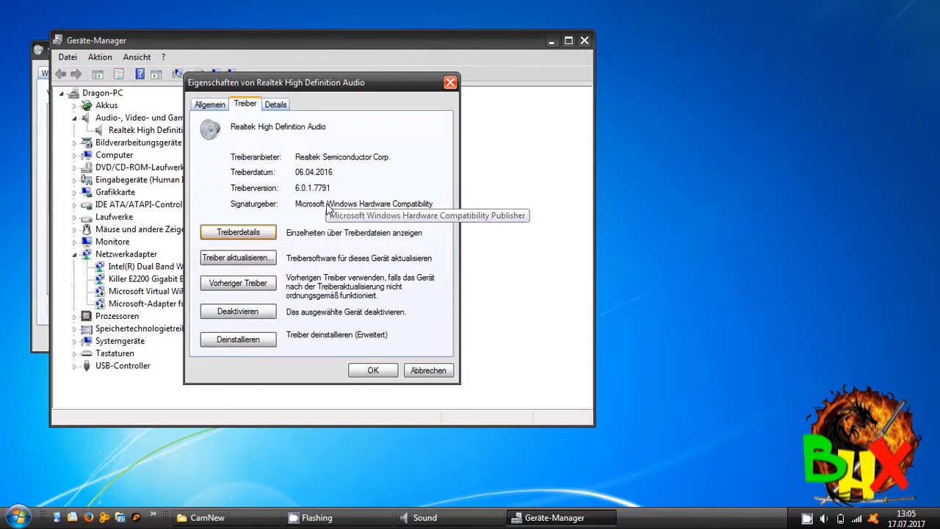
mouse_move(308, 164)
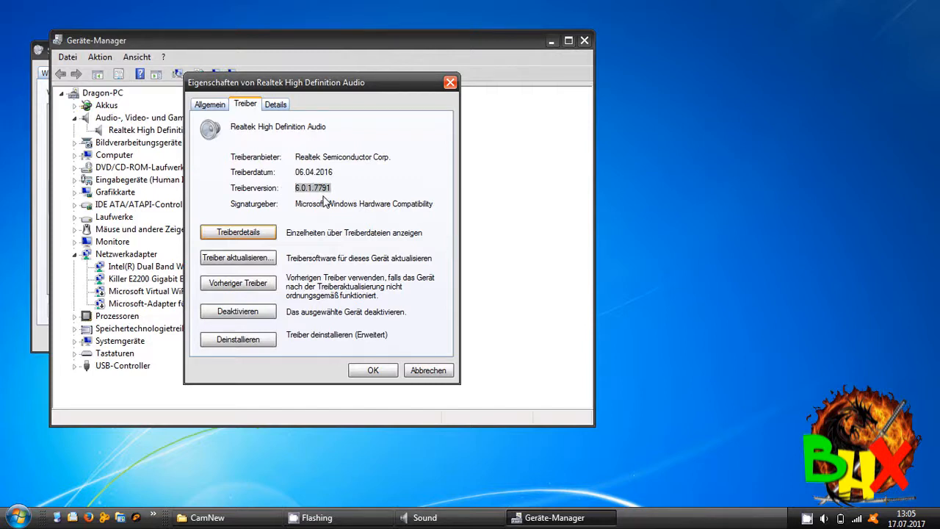
mouse_move(350, 213)
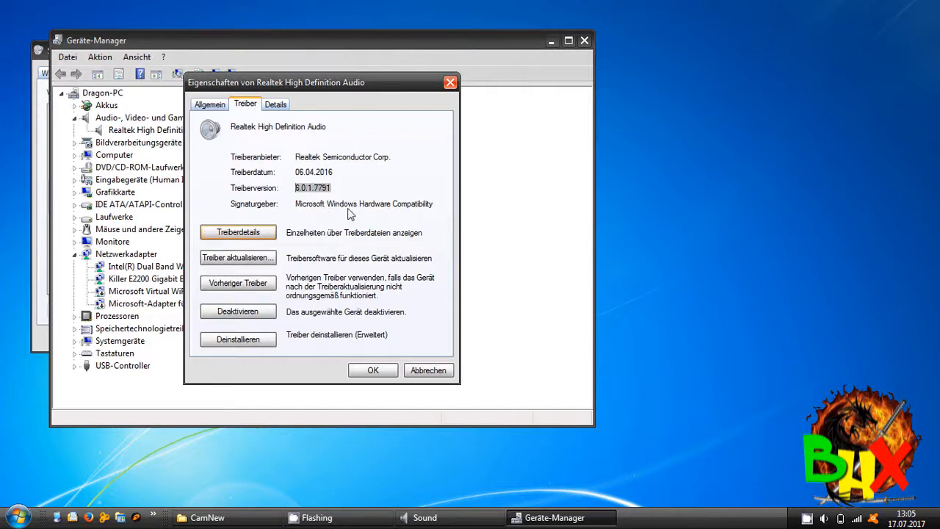
mouse_move(345, 261)
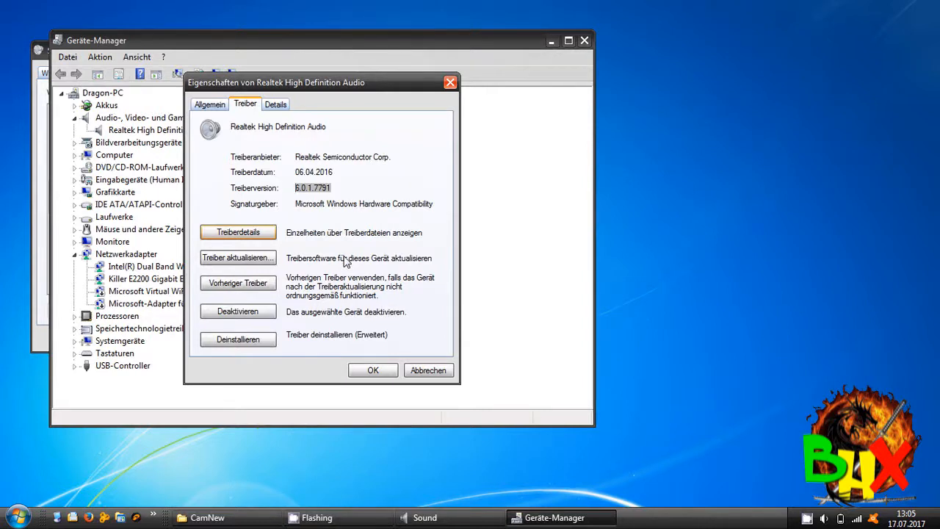
mouse_move(355, 284)
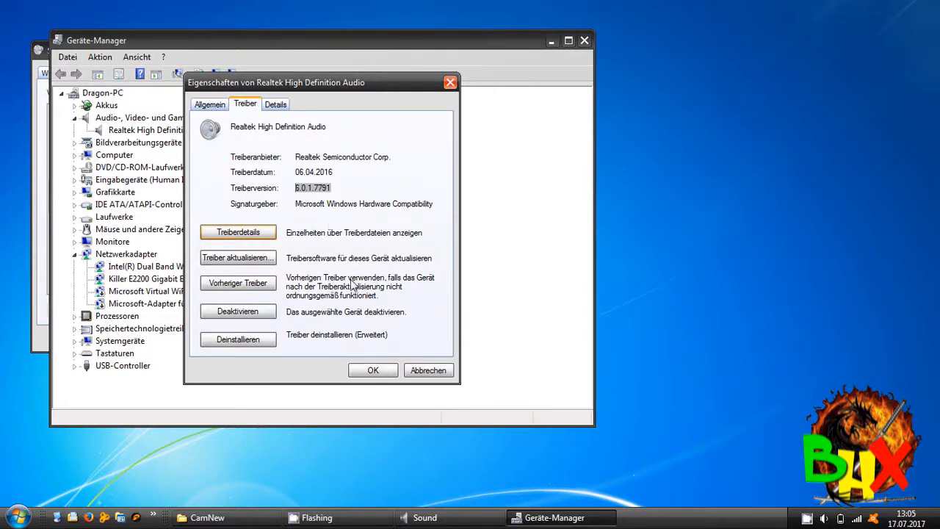